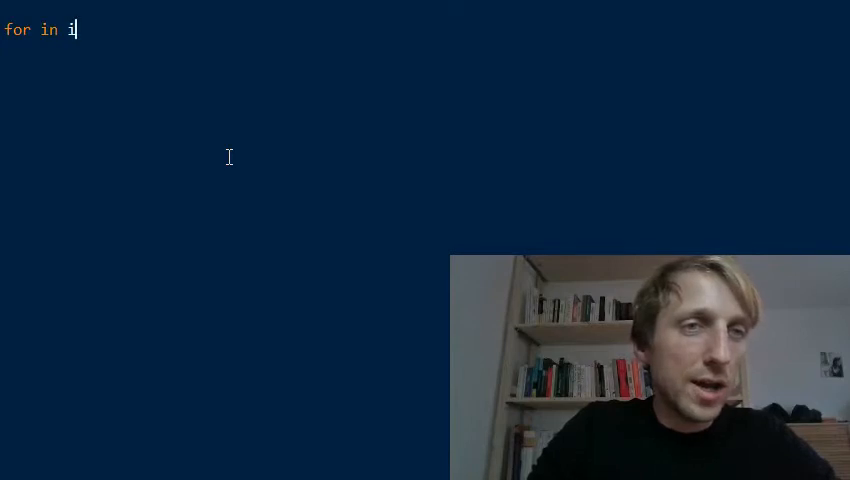
Write 'for i in range(10):' with an indented print(i) body, then begin another print( line
type("range(")
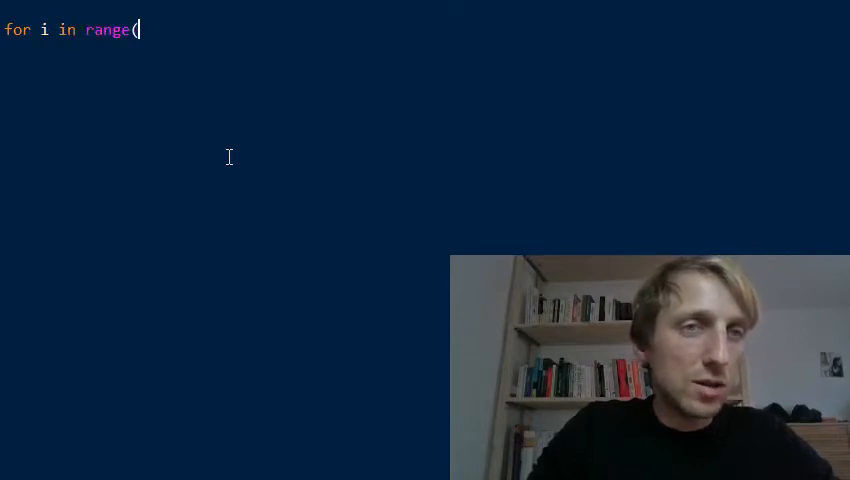
type("10):")
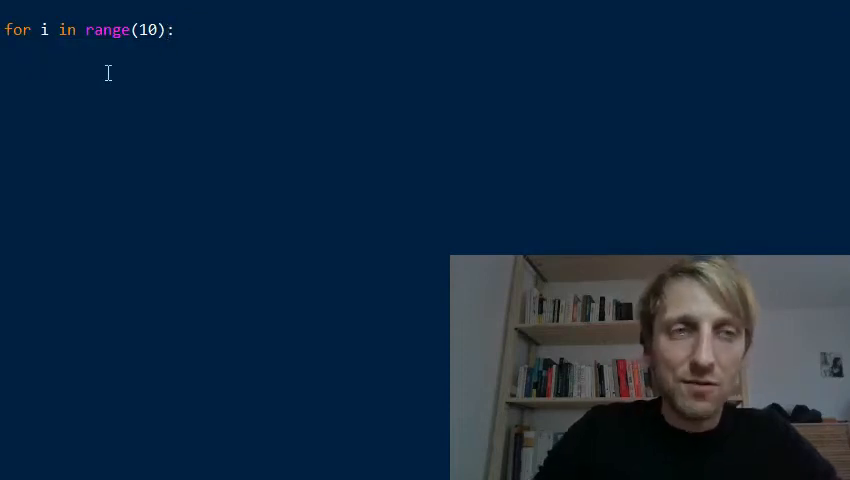
type("print(i)")
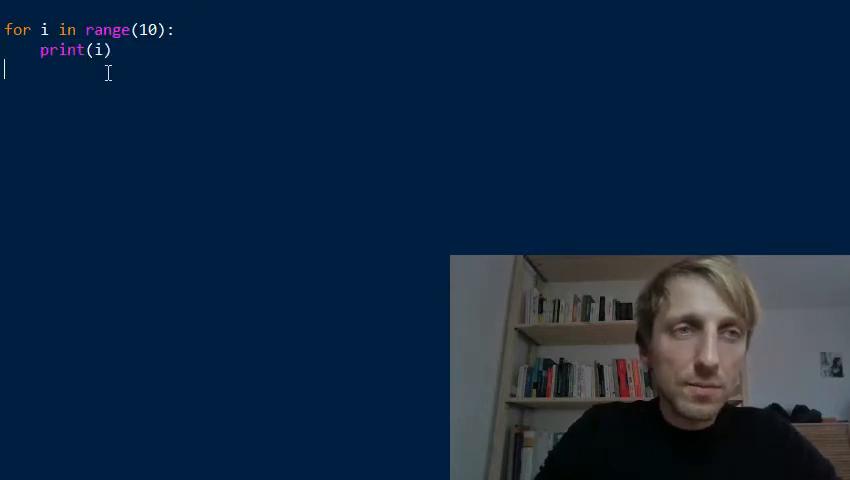
type("print('---")
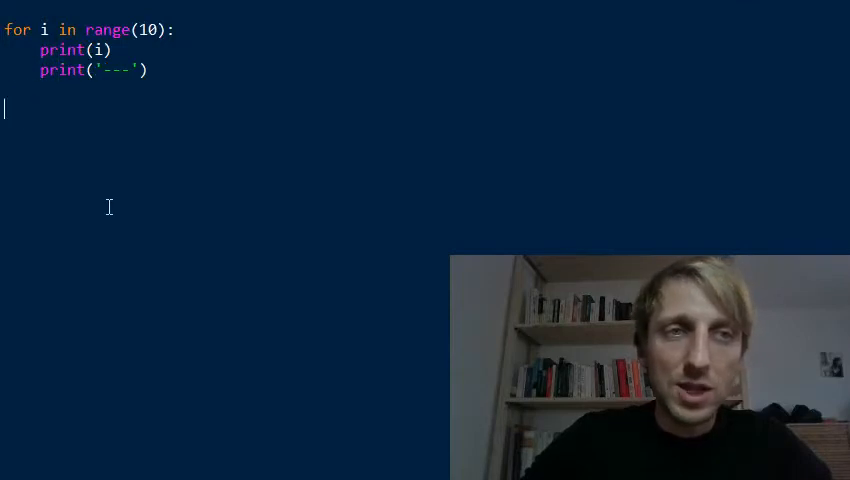
Run the script with F5, triggering an 'unexpected indent' error on the separator print
key("F5")
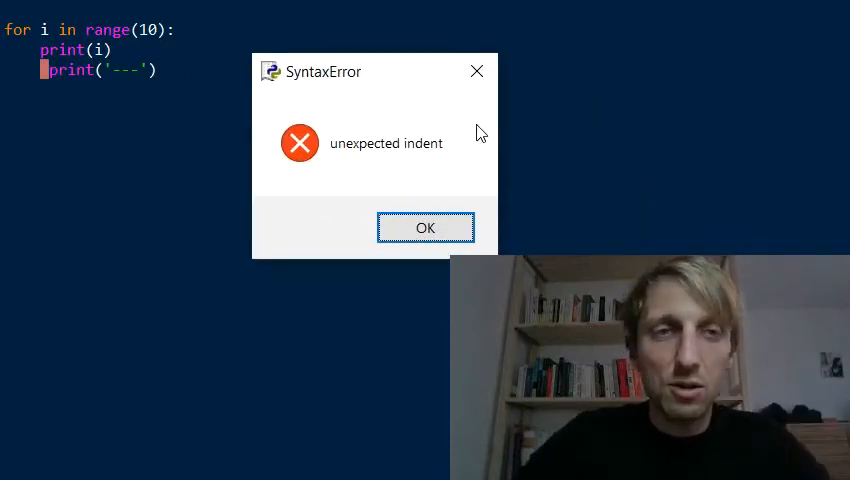
mouse_move(418, 153)
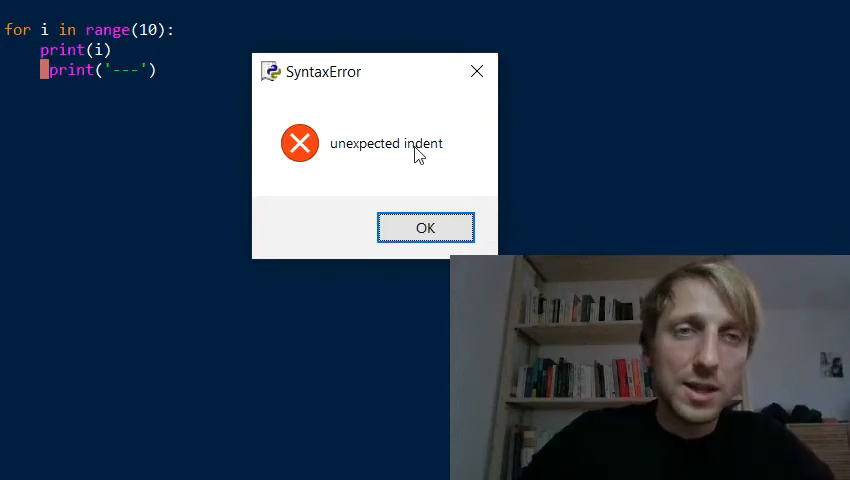
Dismiss the unexpected indent SyntaxError popup with OK
left_click(425, 227)
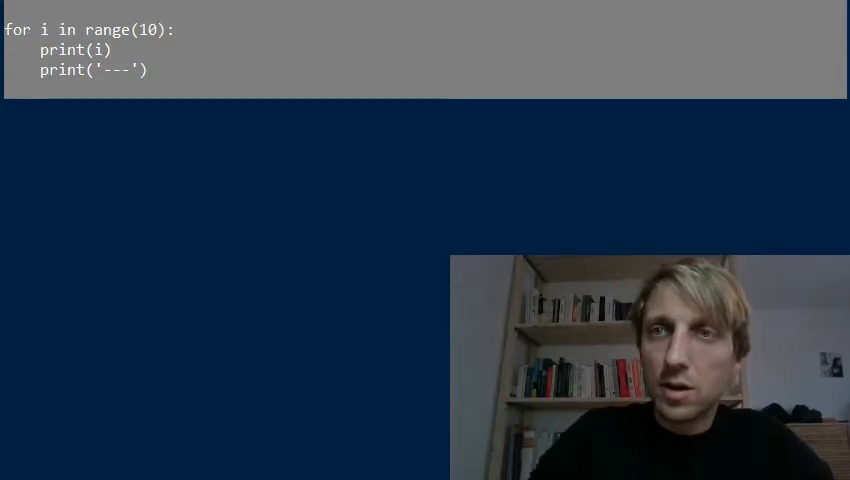
mouse_move(247, 177)
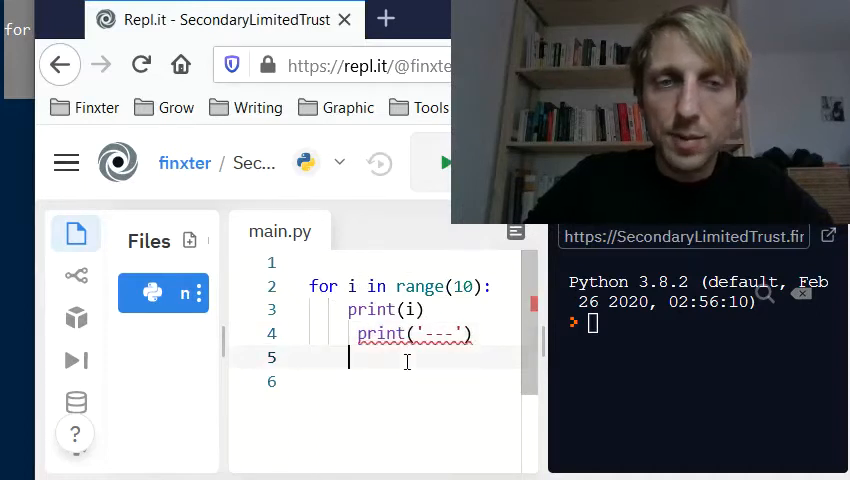
Run main.py to show the line-4 IndentationError, highlight the message, and rerun
left_click(444, 163)
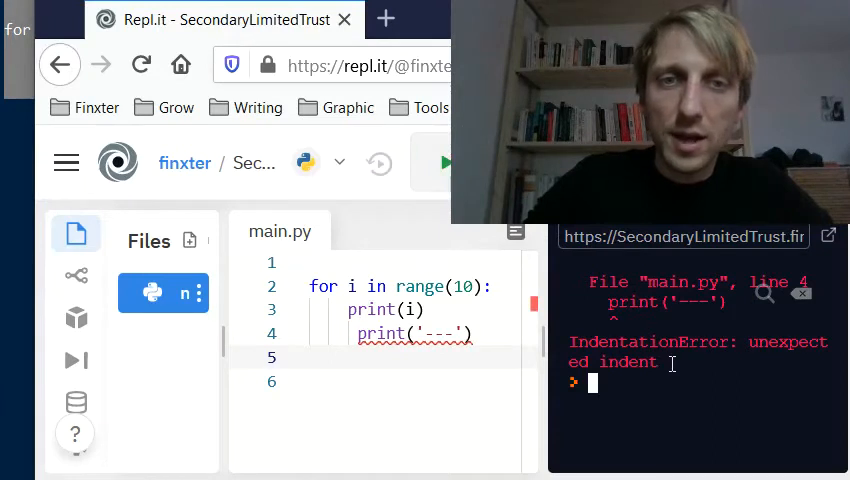
left_click_drag(570, 342, 665, 362)
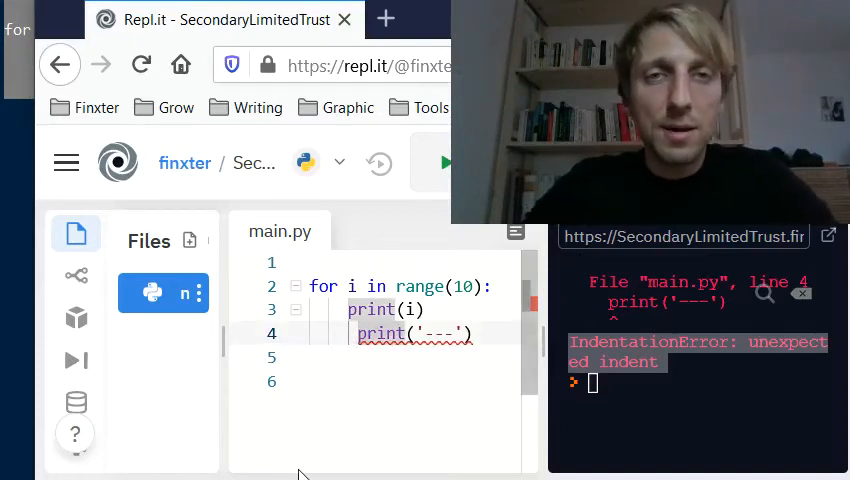
mouse_move(372, 309)
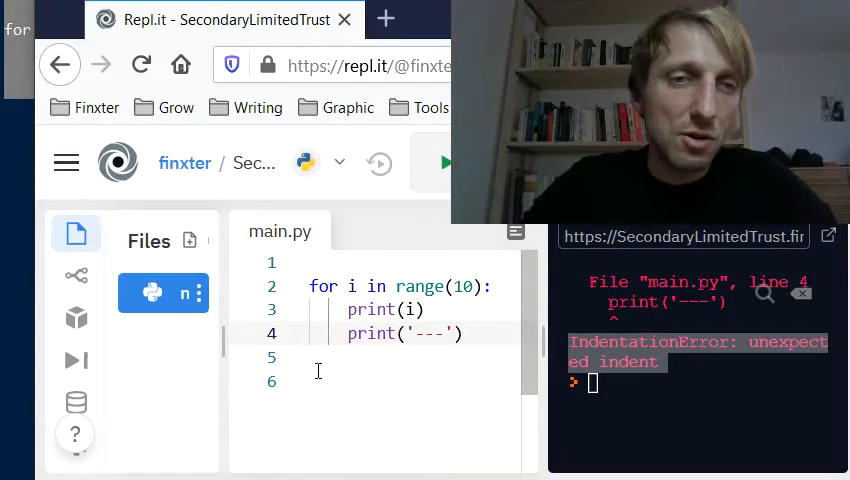
left_click(446, 163)
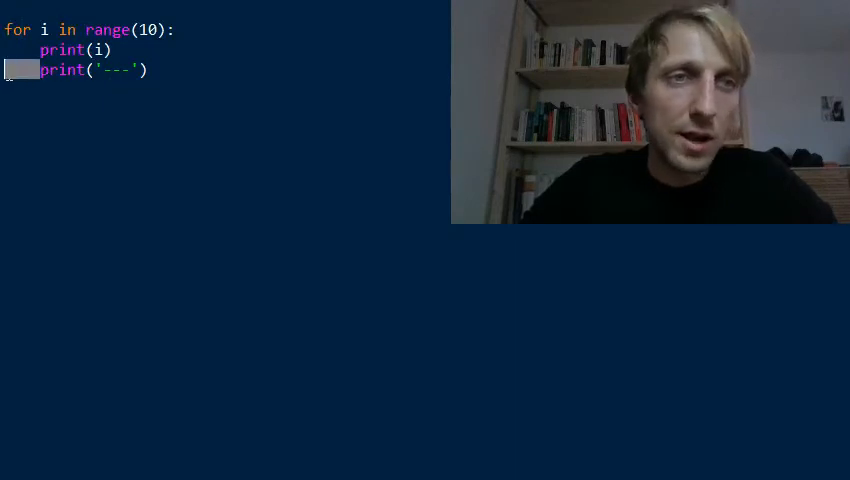
mouse_move(340, 320)
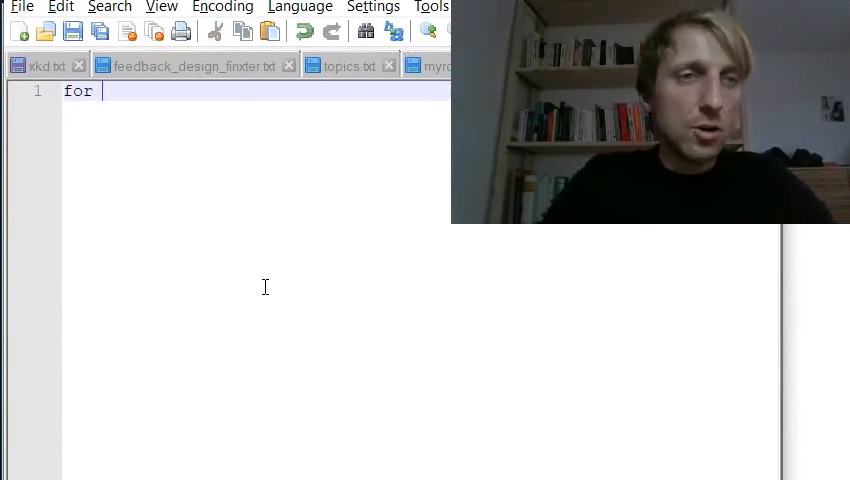
Write the range(10) loop in Notepad++ with print(i) and a print('---') separator
type("i in")
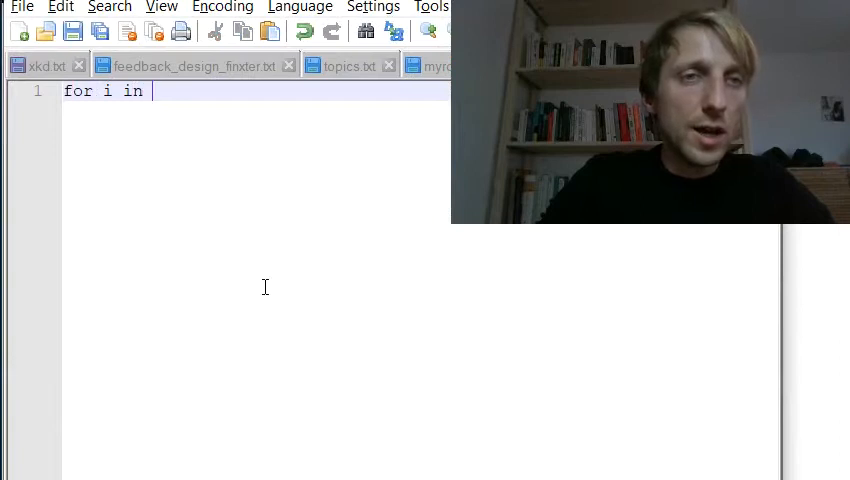
type("range(10):")
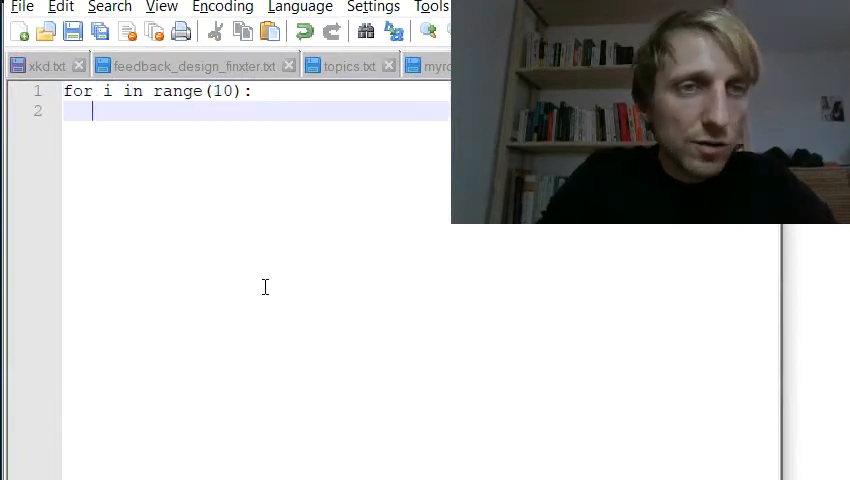
type("print(i")
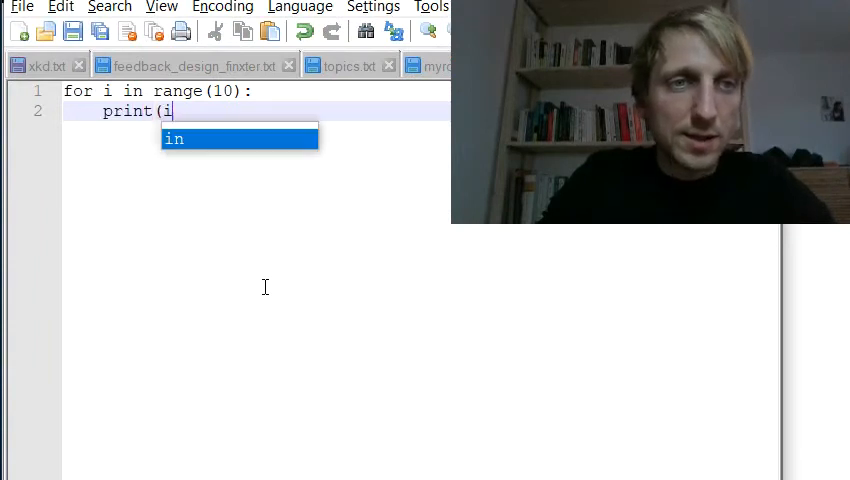
type(")")
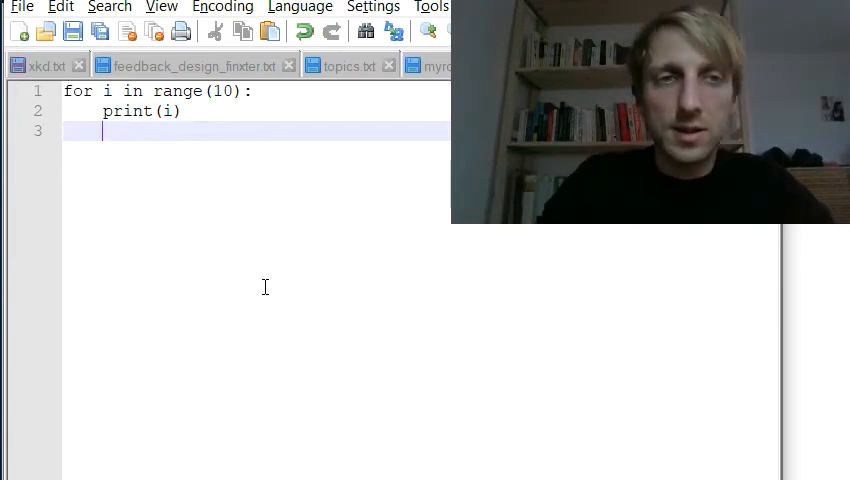
type("print(")
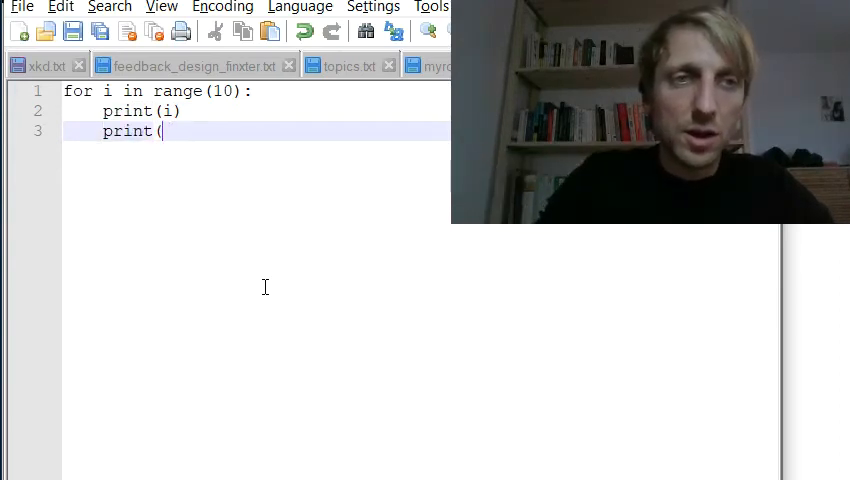
type("'---Ä")
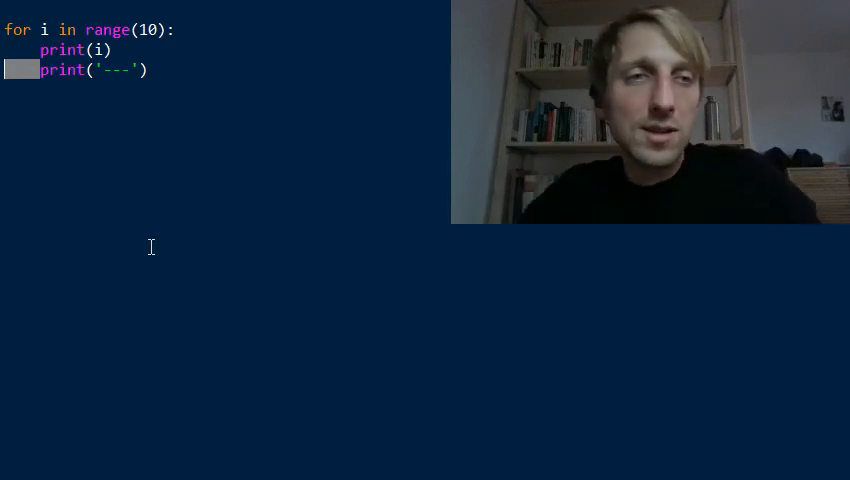
mouse_move(159, 153)
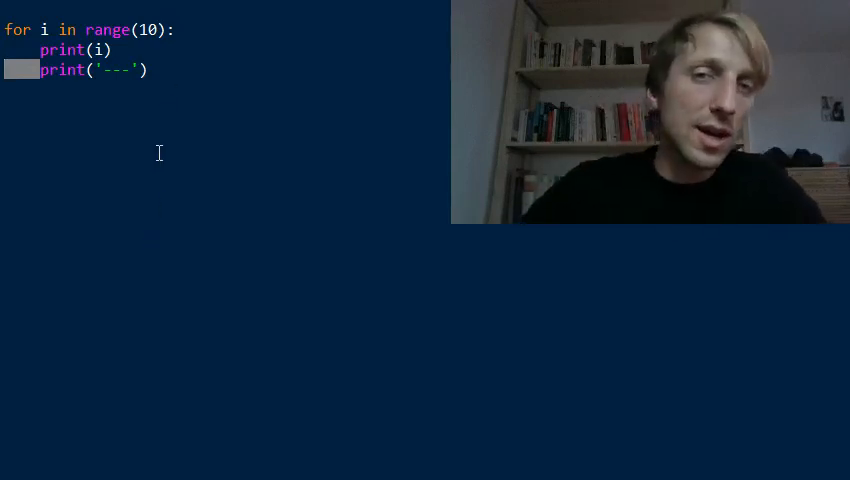